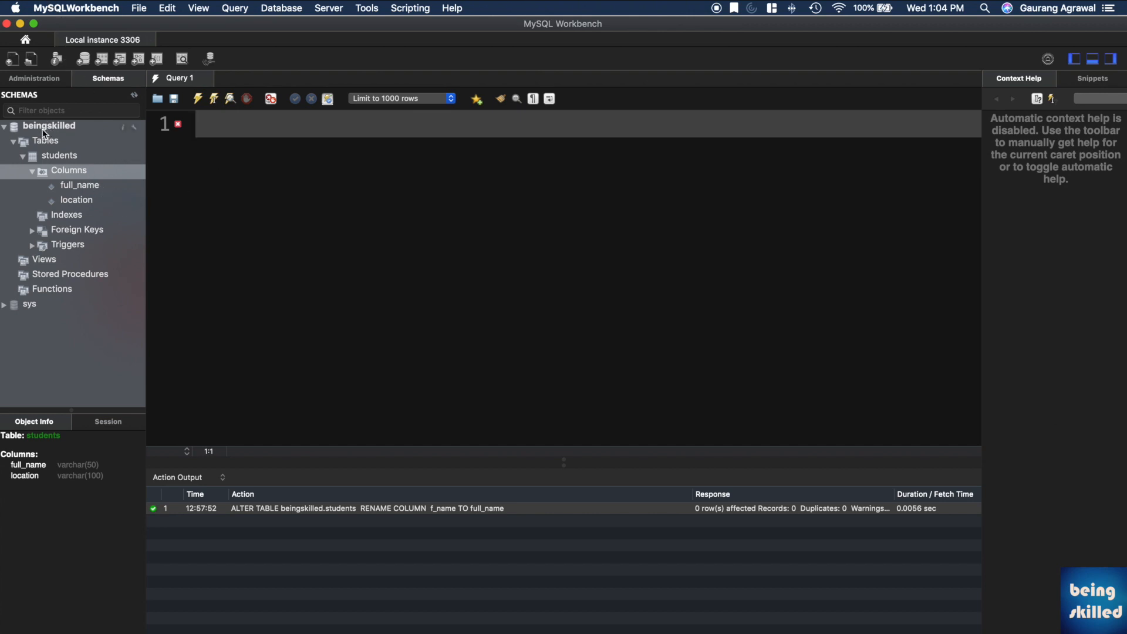
{"action": "mouse_move", "coordinate": [64, 172]}
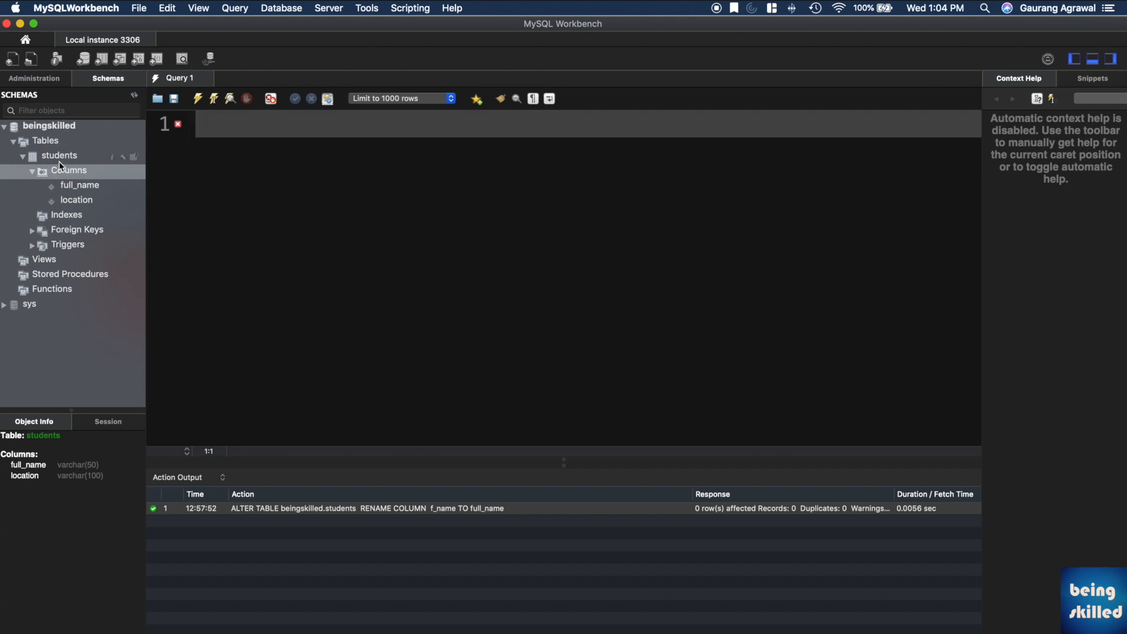
{"action": "mouse_move", "coordinate": [75, 195]}
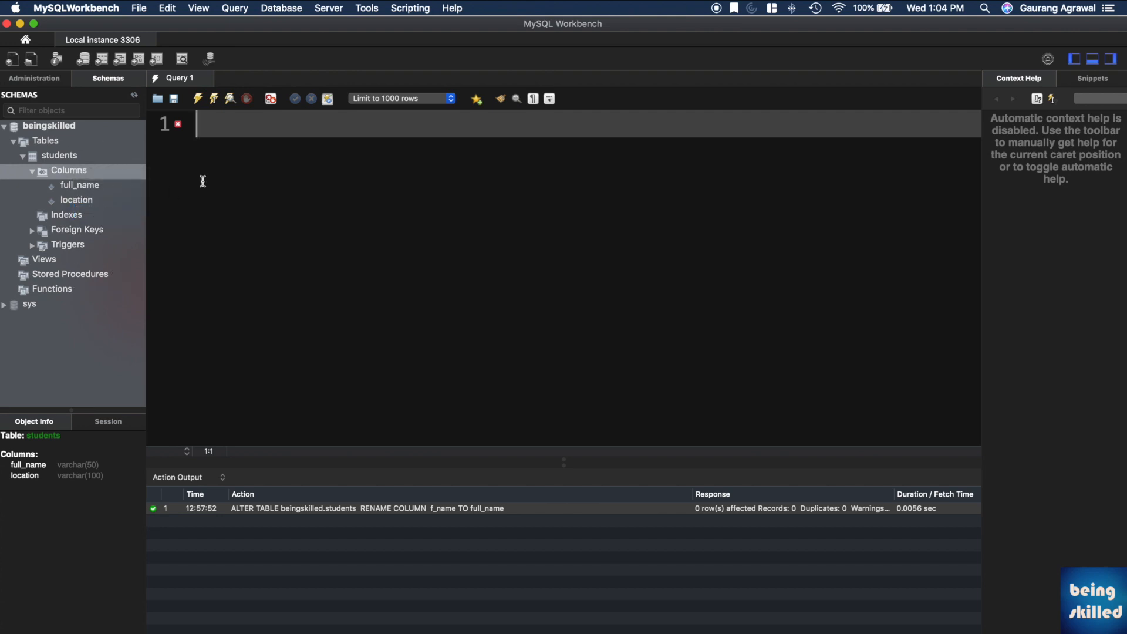
{"action": "mouse_move", "coordinate": [77, 196]}
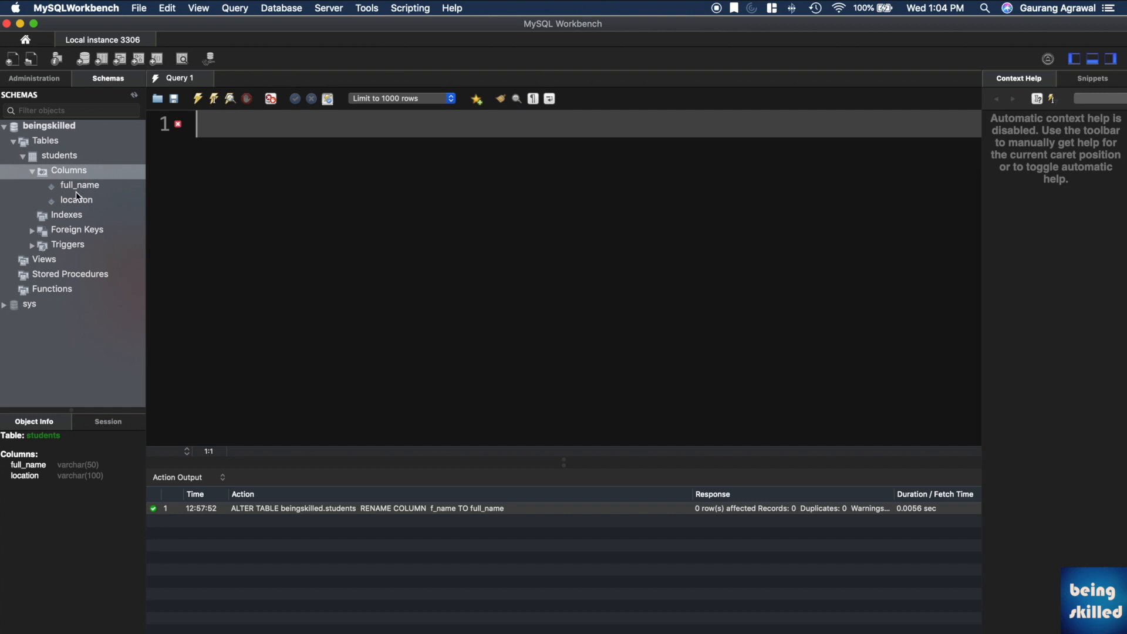
{"action": "mouse_move", "coordinate": [111, 193]}
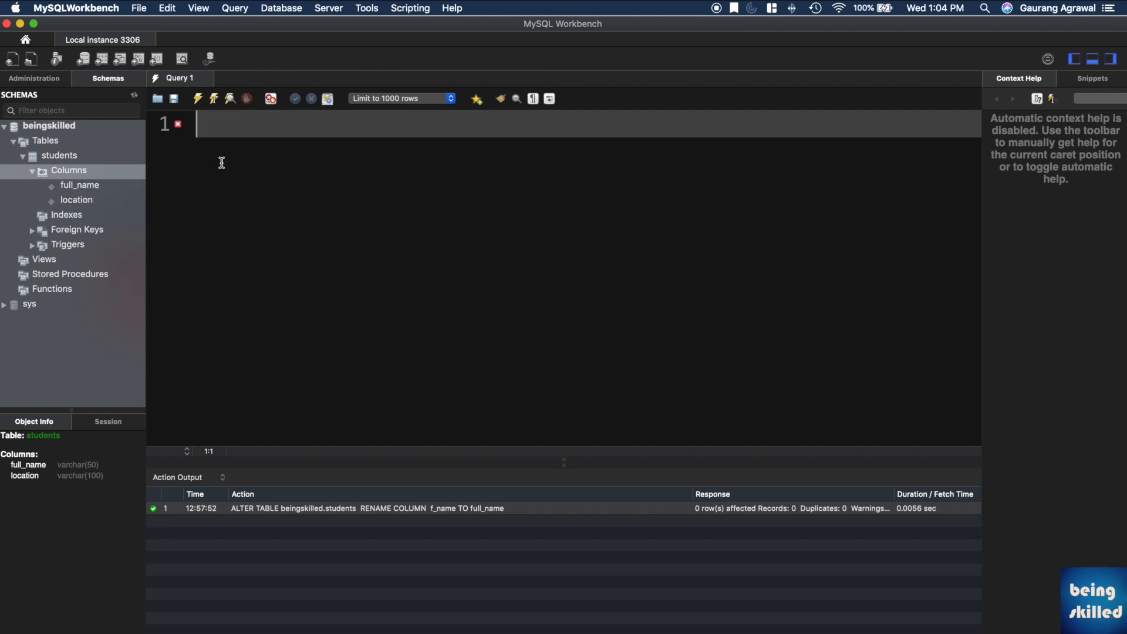
Write 'ALTER TABLE beingskilled.students RENAME COLUMN full_name TO f_name;' in the Query 1 editor
{"action": "type", "text": "ALTER T"}
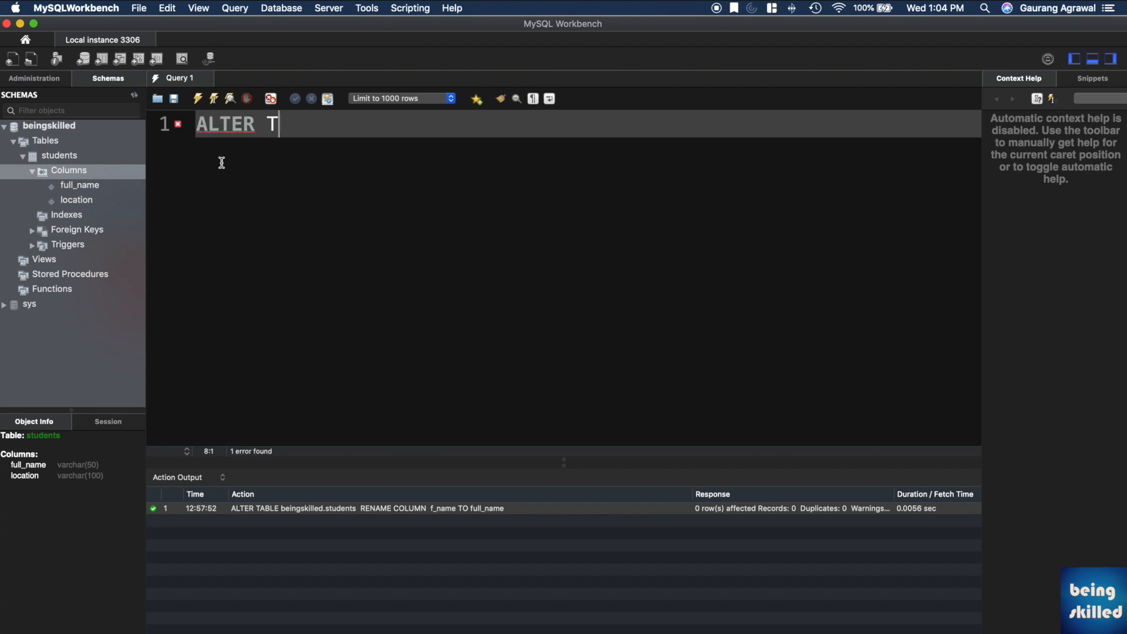
{"action": "type", "text": "ABLE"}
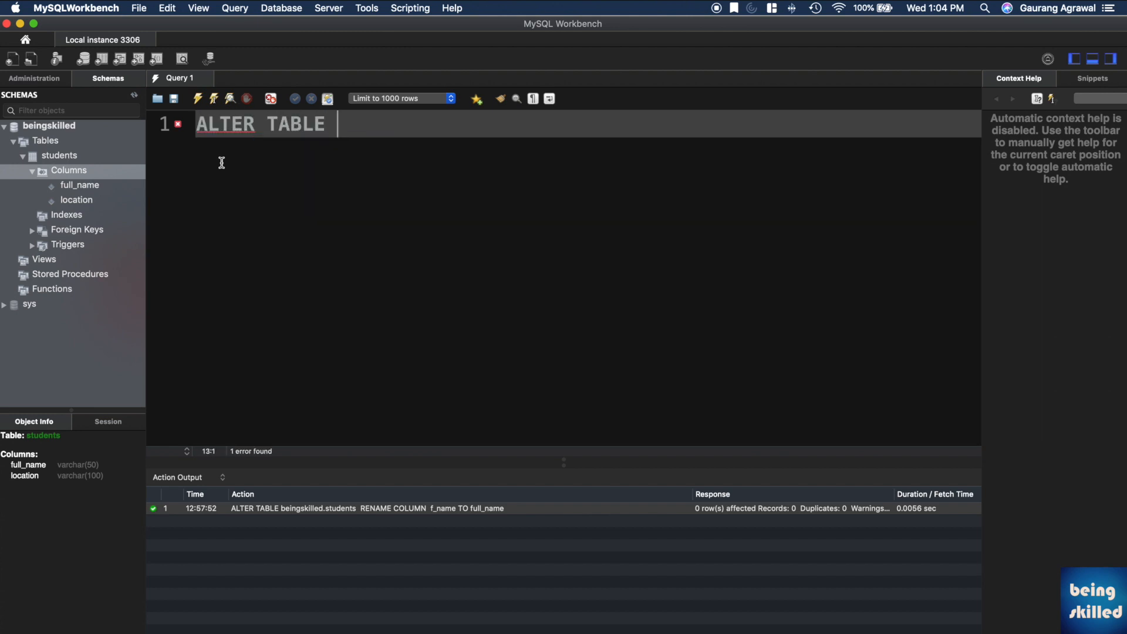
{"action": "type", "text": "b"}
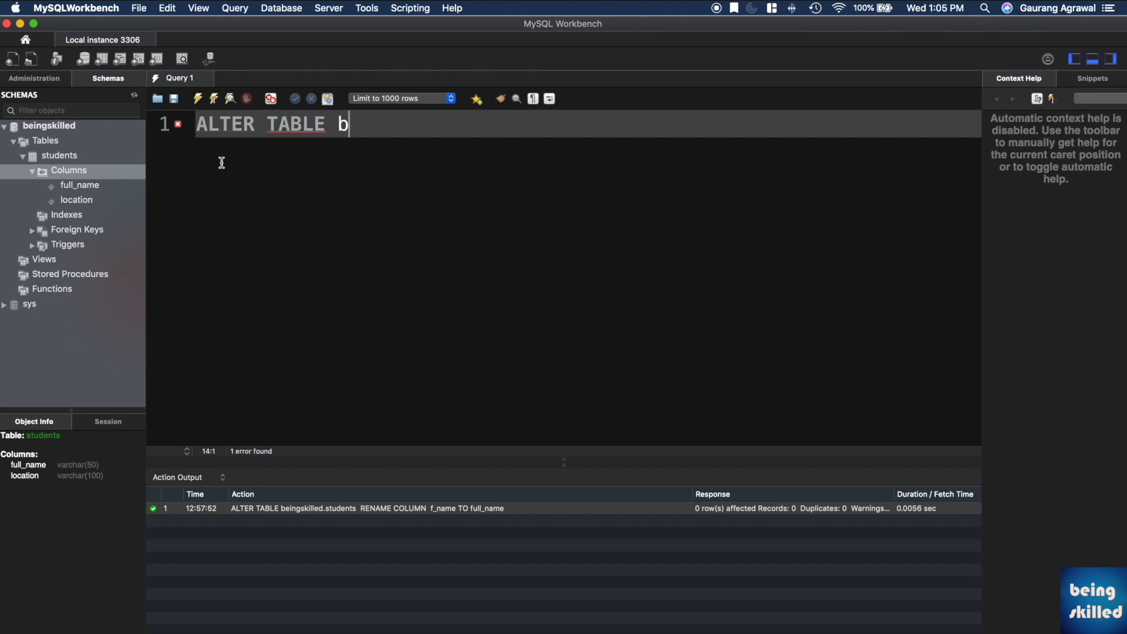
{"action": "type", "text": "eingskille"}
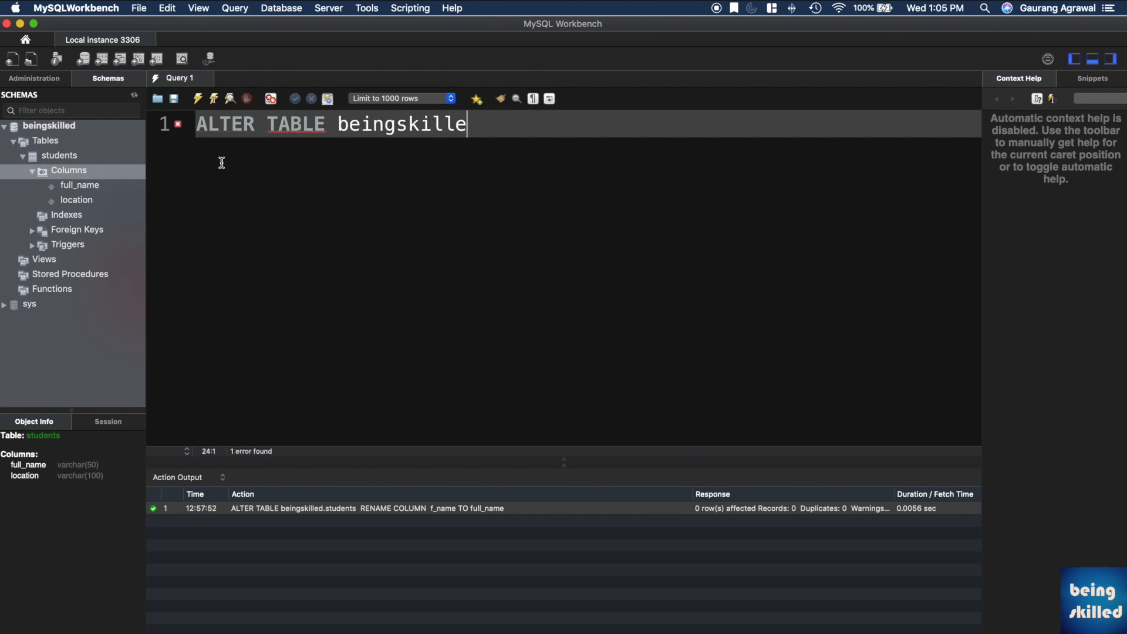
{"action": "type", "text": ".students"}
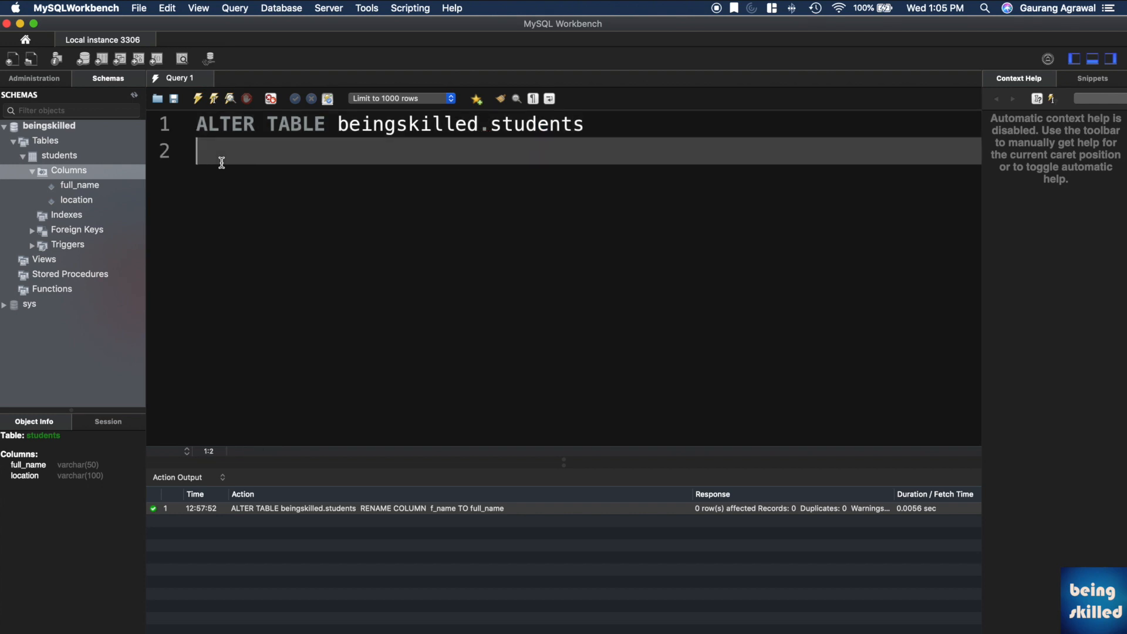
{"action": "type", "text": "RENAME COLUMN"}
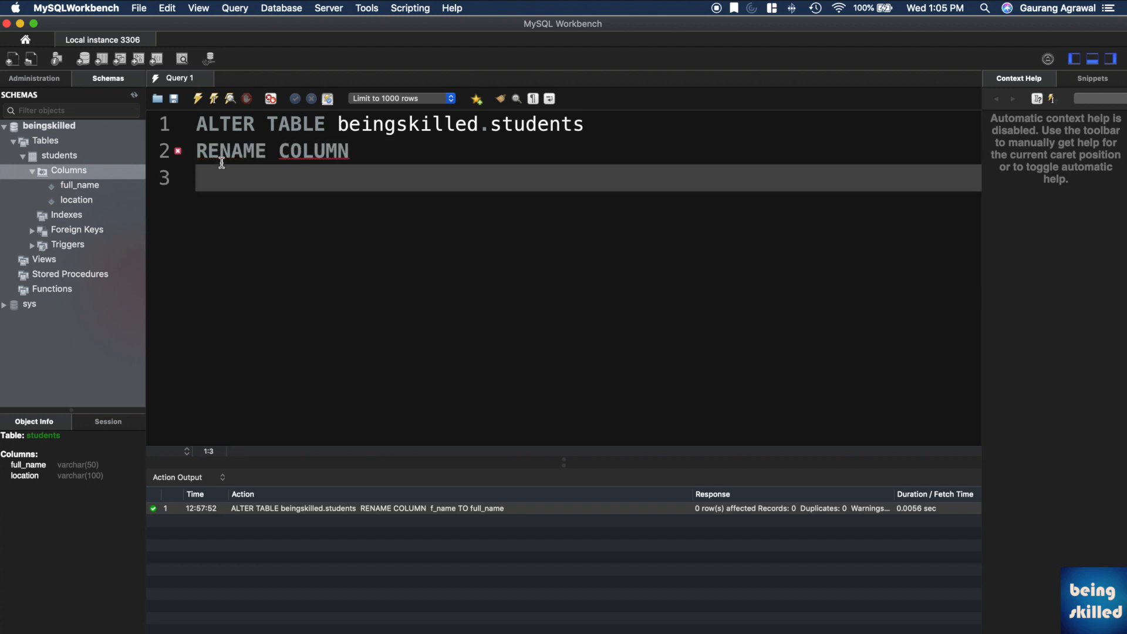
{"action": "type", "text": "full"}
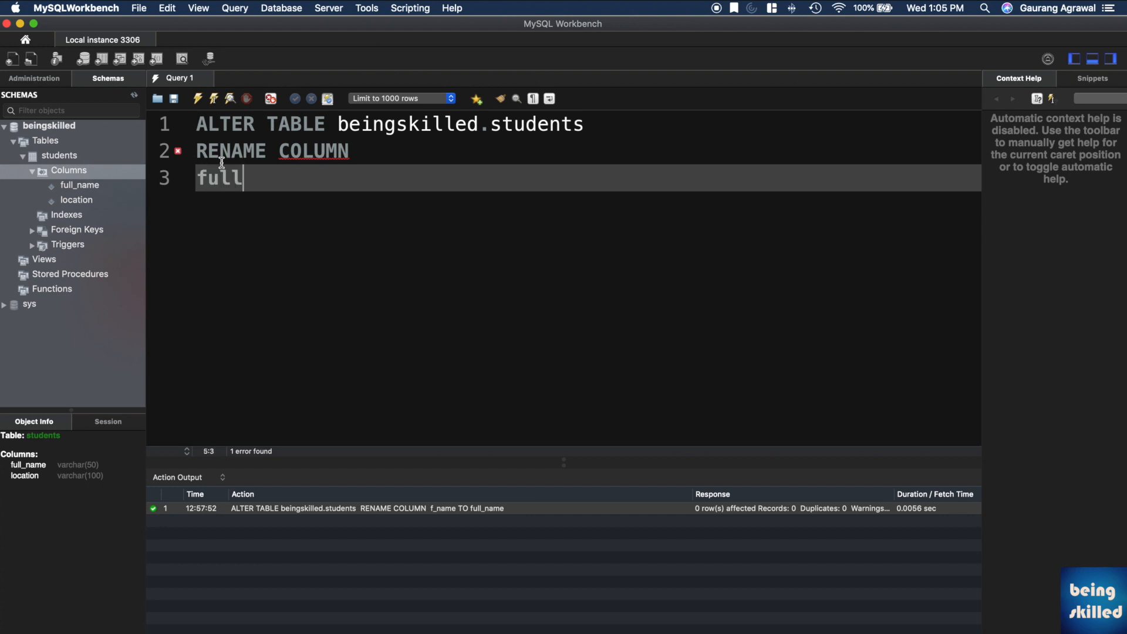
{"action": "type", "text": "_name"}
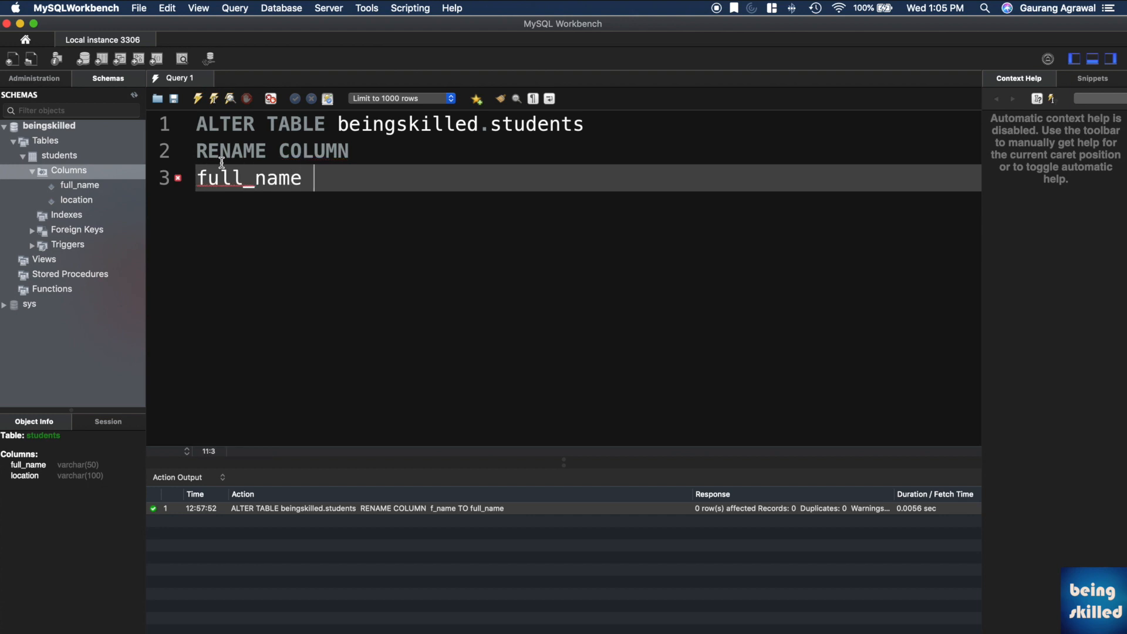
{"action": "type", "text": "TO"}
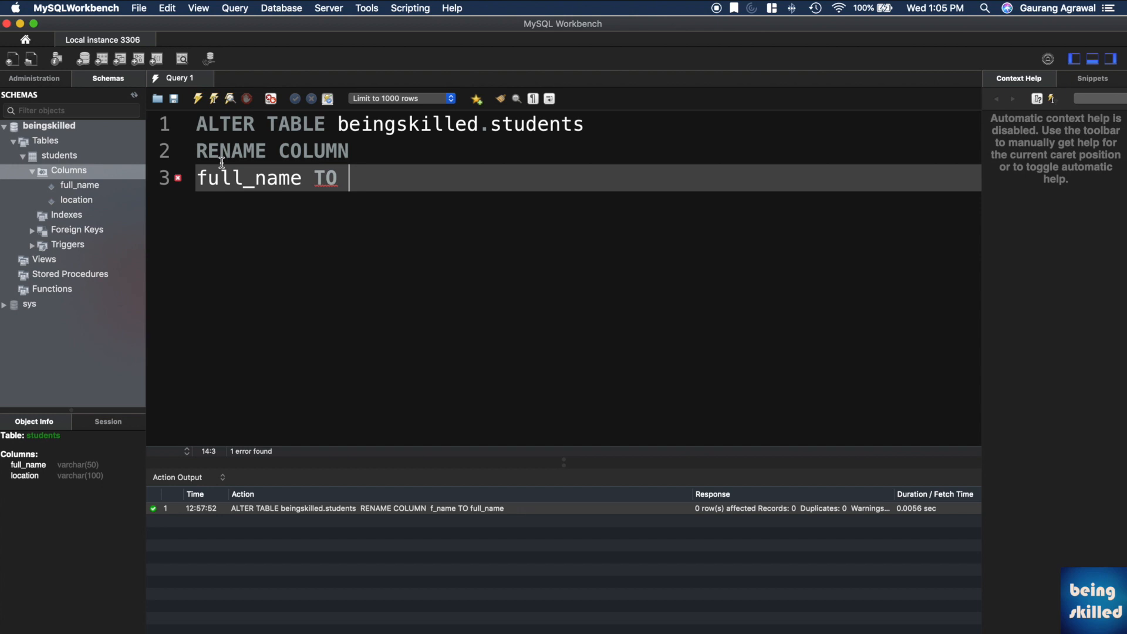
{"action": "type", "text": "f_na"}
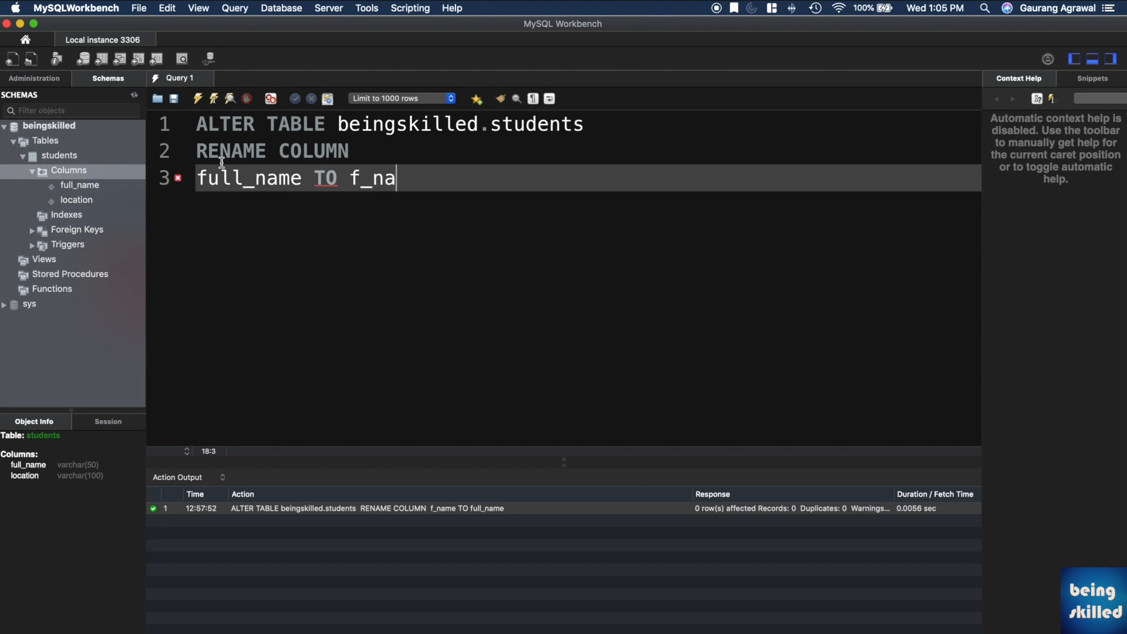
{"action": "type", "text": "me;"}
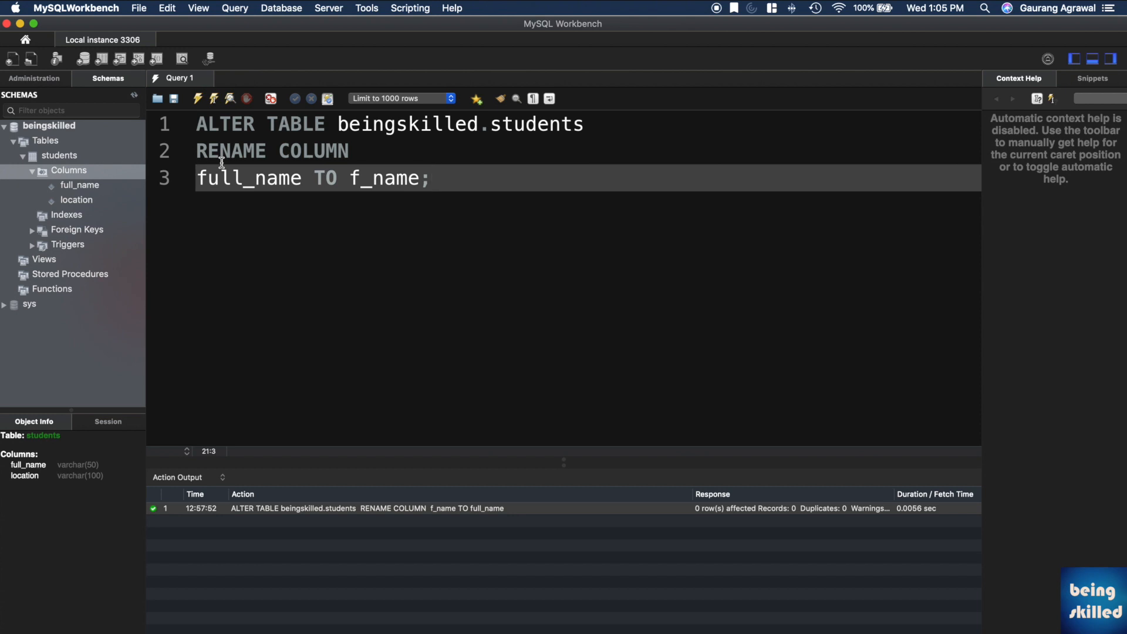
Execute the full_name-to-f_name rename statement and confirm success in Action Output
{"action": "left_click", "coordinate": [196, 98]}
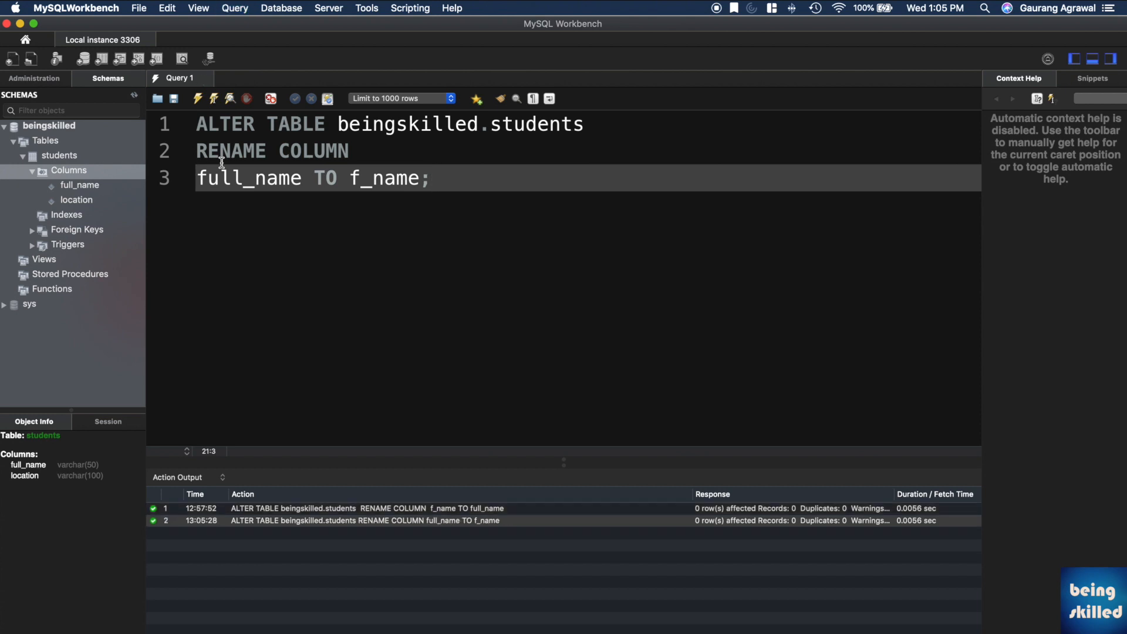
{"action": "mouse_move", "coordinate": [168, 536]}
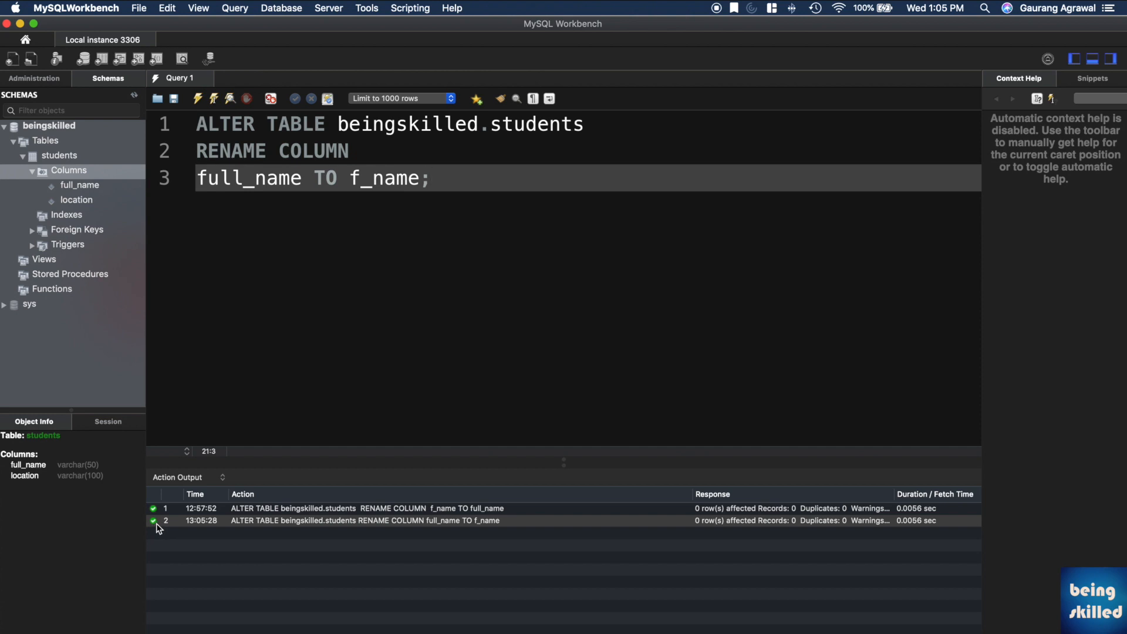
{"action": "mouse_move", "coordinate": [282, 536]}
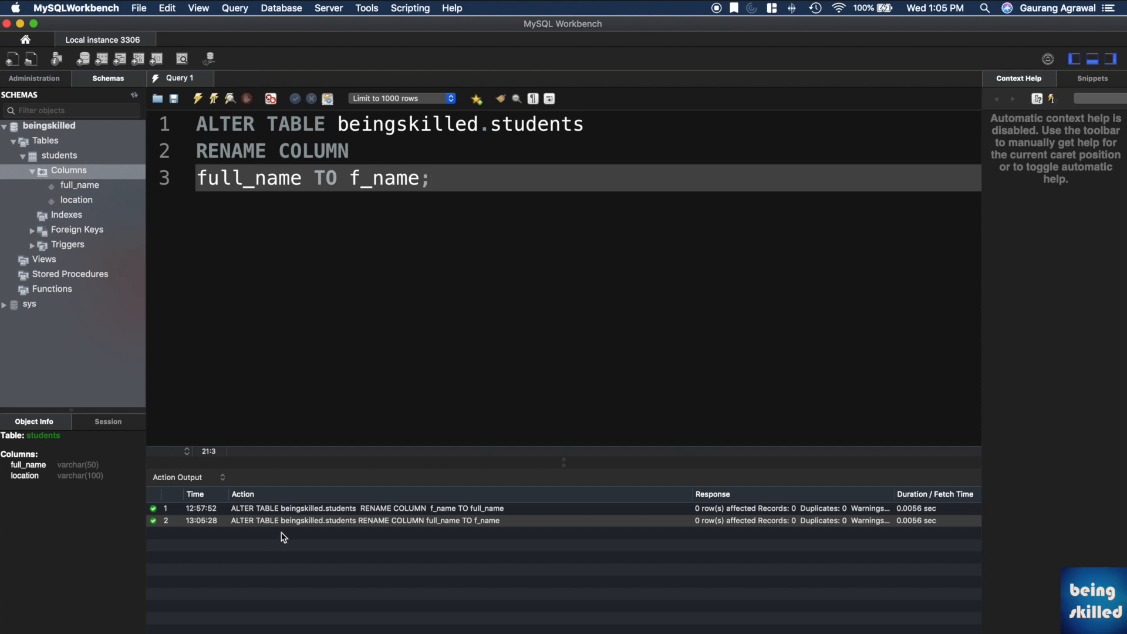
{"action": "mouse_move", "coordinate": [298, 538]}
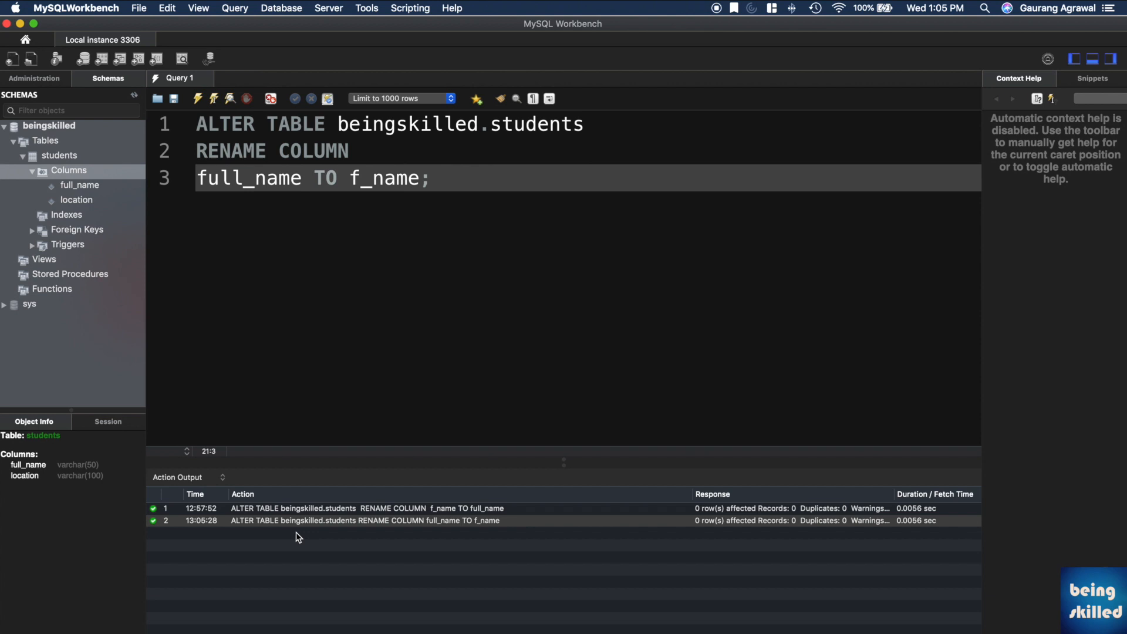
{"action": "mouse_move", "coordinate": [448, 372]}
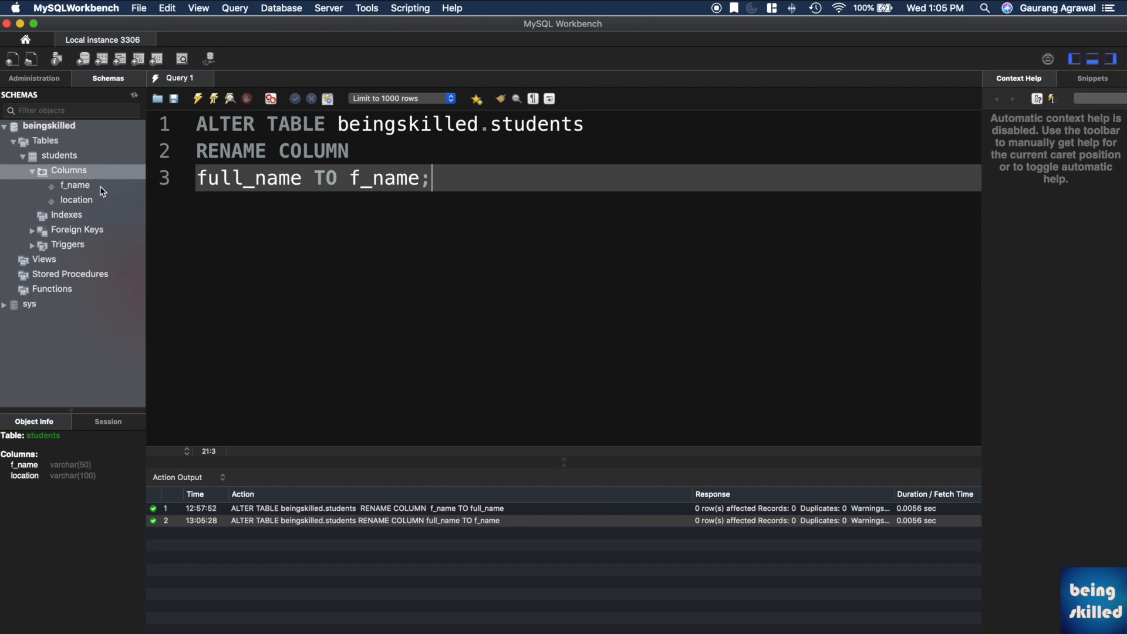
Select the f_name column under students > Columns to view its Object Info
{"action": "left_click", "coordinate": [74, 185]}
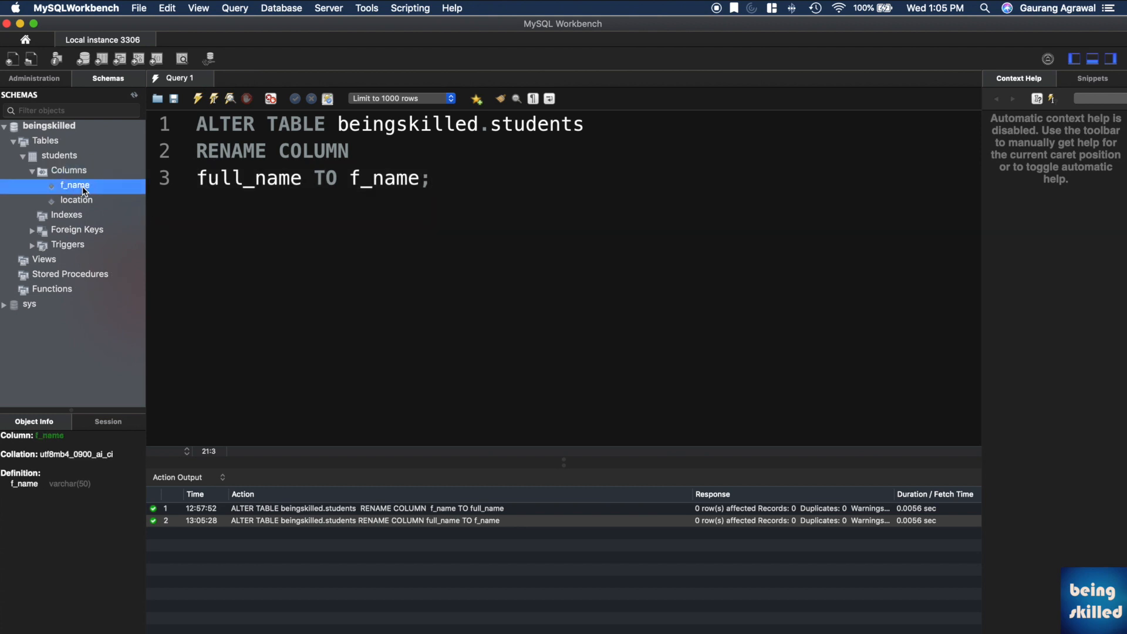